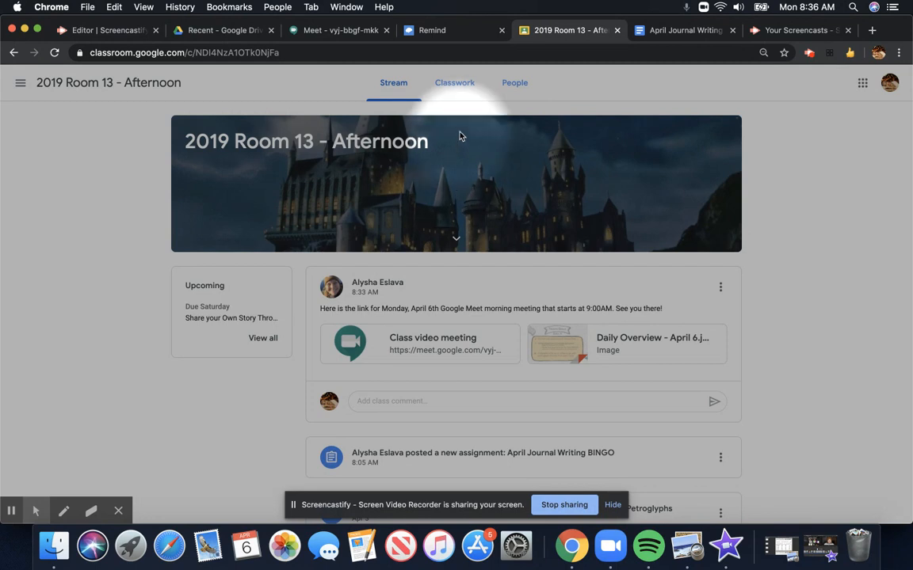
mouse_move(434, 92)
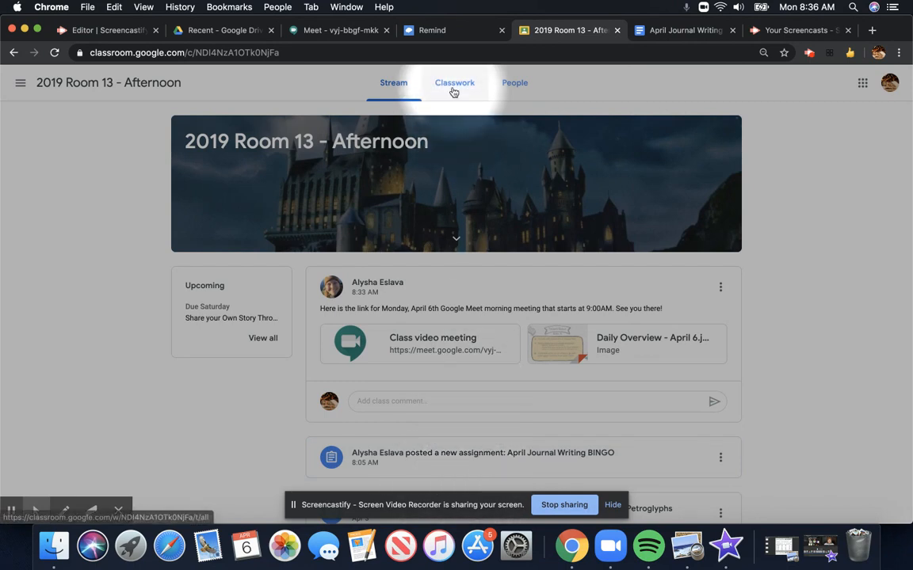
- Go to Classwork and expand the April Journal Writing BINGO assignment's instructions
left_click(454, 82)
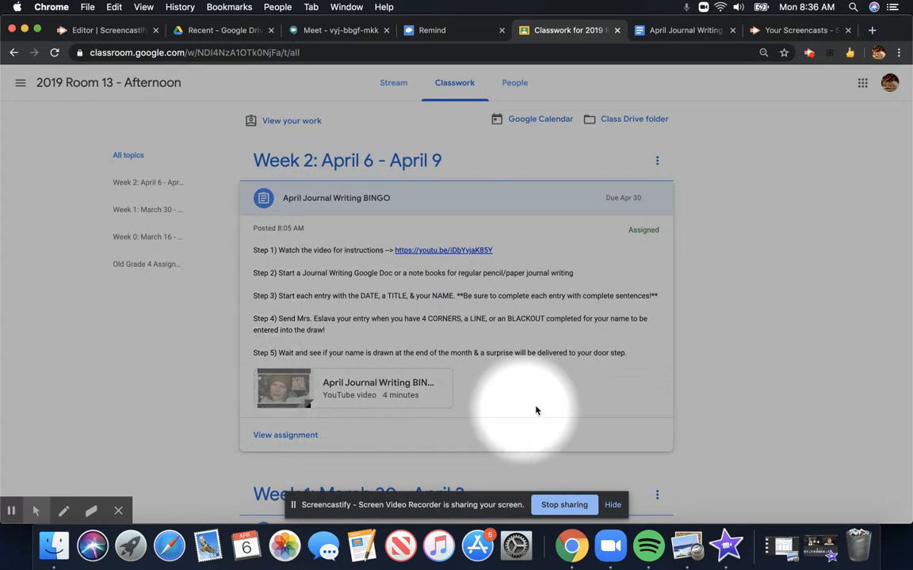
mouse_move(301, 450)
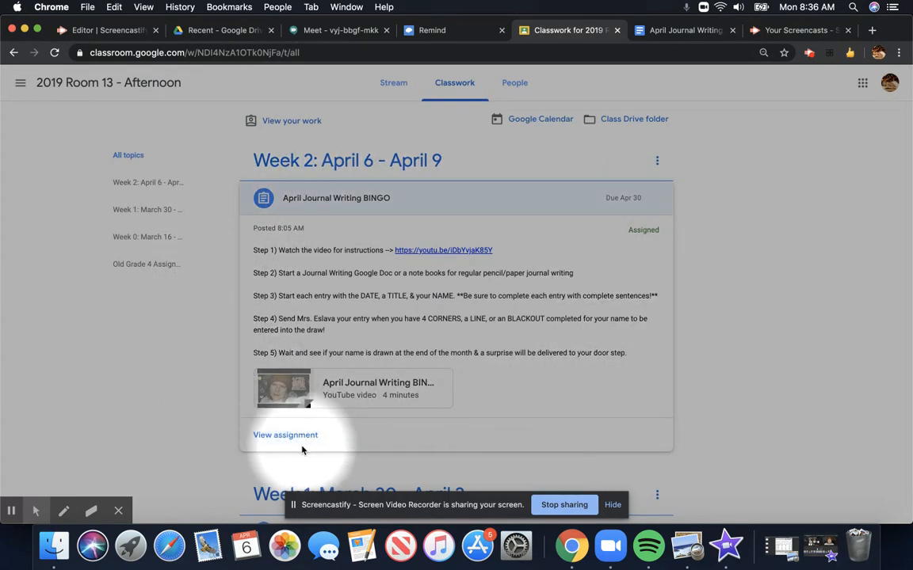
mouse_move(285, 435)
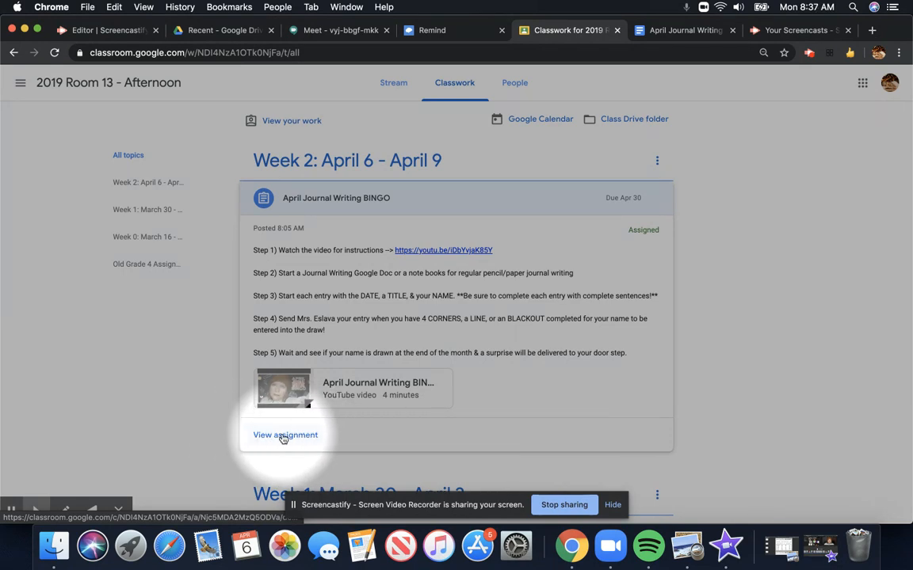
- Open the April Journal Writing BINGO details page showing the attached Google Doc
left_click(284, 435)
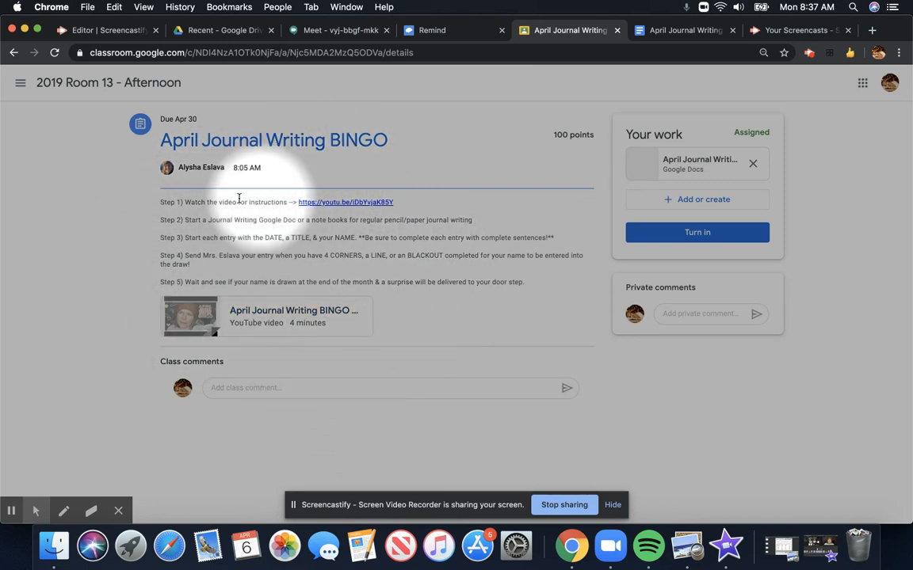
mouse_move(573, 218)
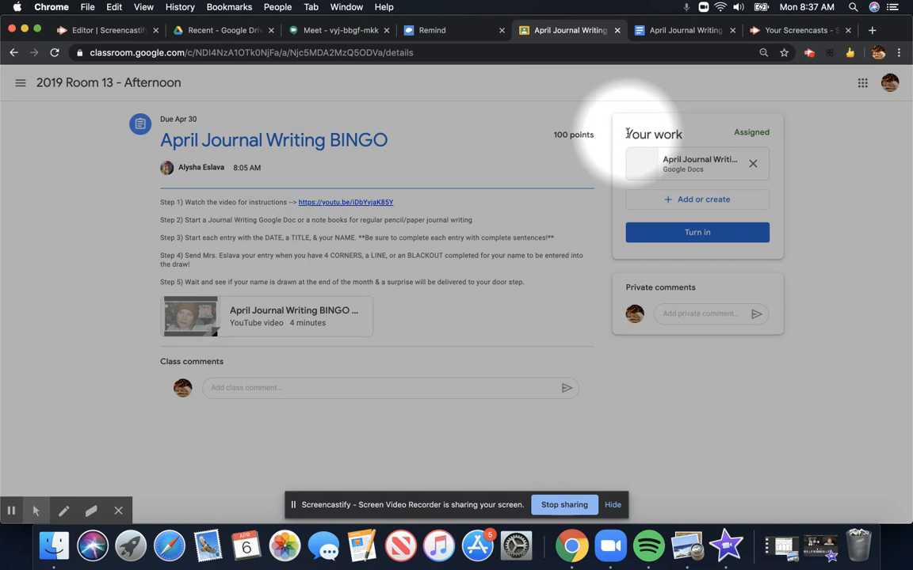
mouse_move(678, 133)
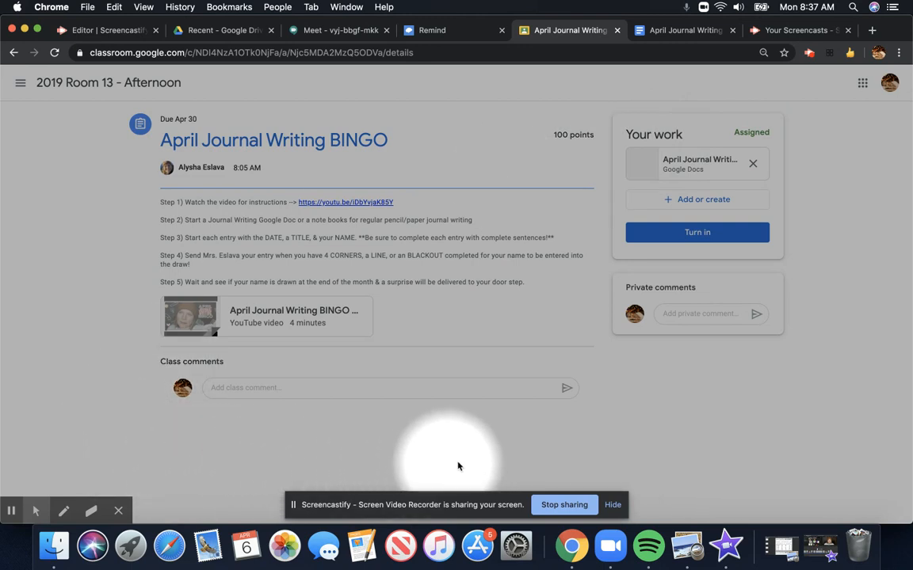
mouse_move(172, 461)
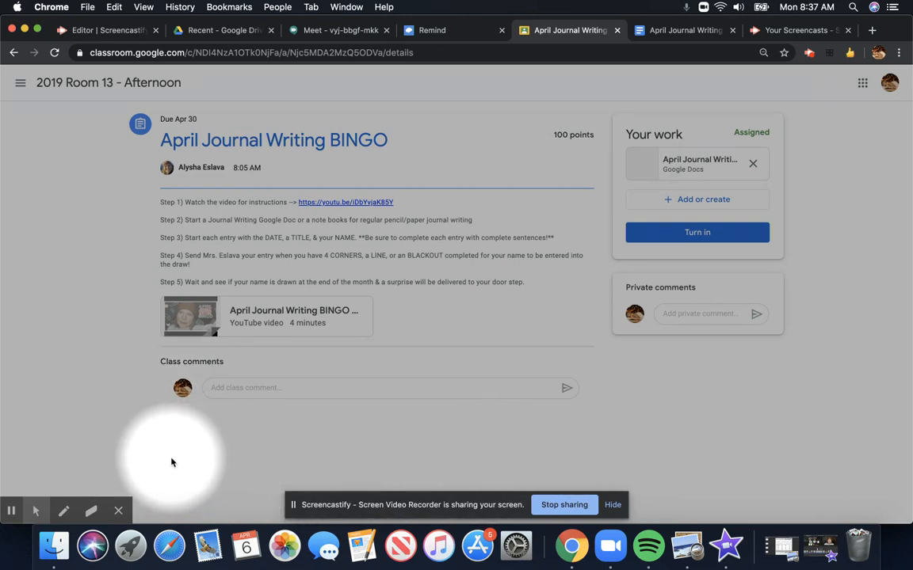
mouse_move(182, 466)
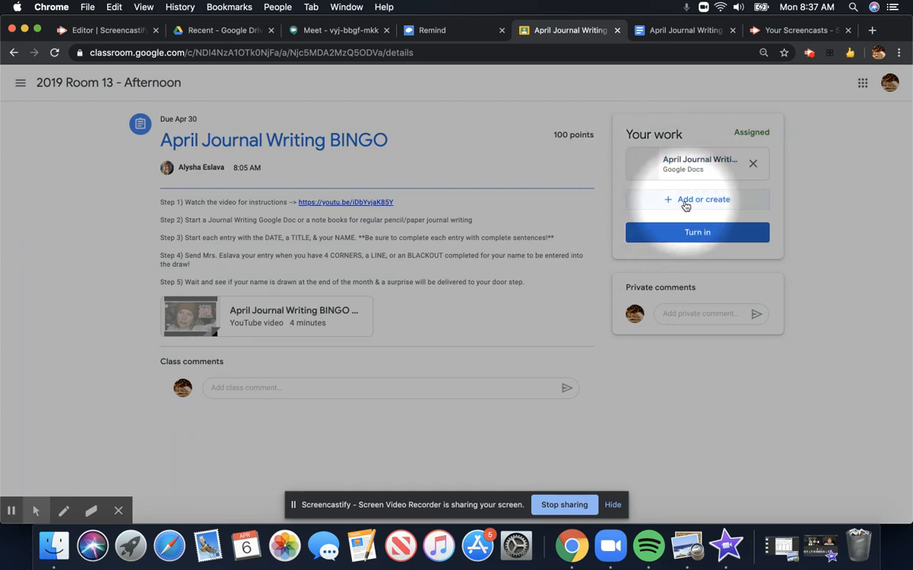
left_click(697, 199)
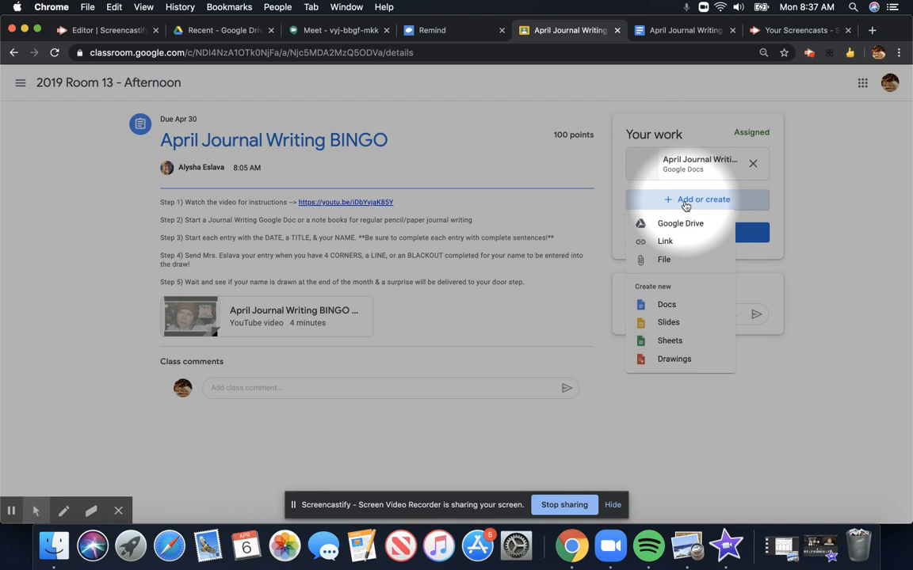
mouse_move(656, 270)
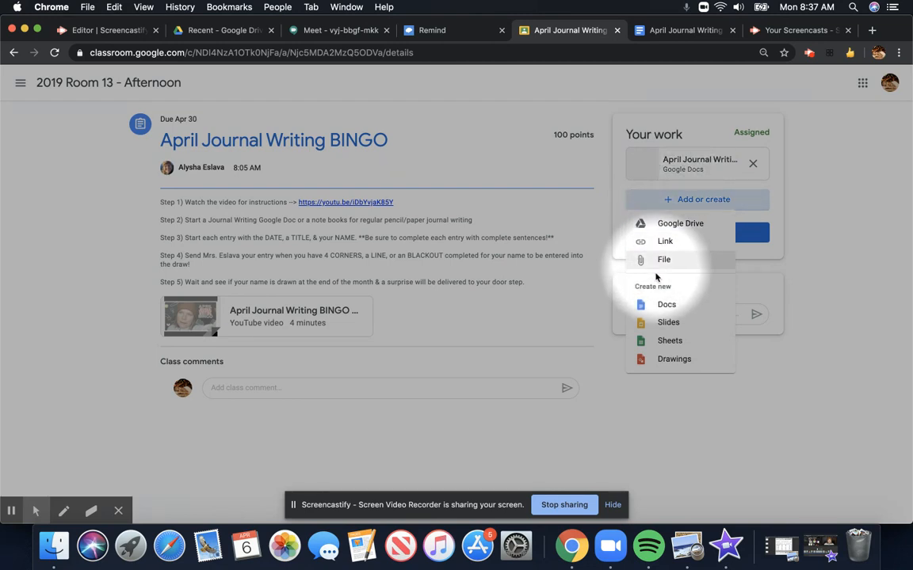
mouse_move(679, 222)
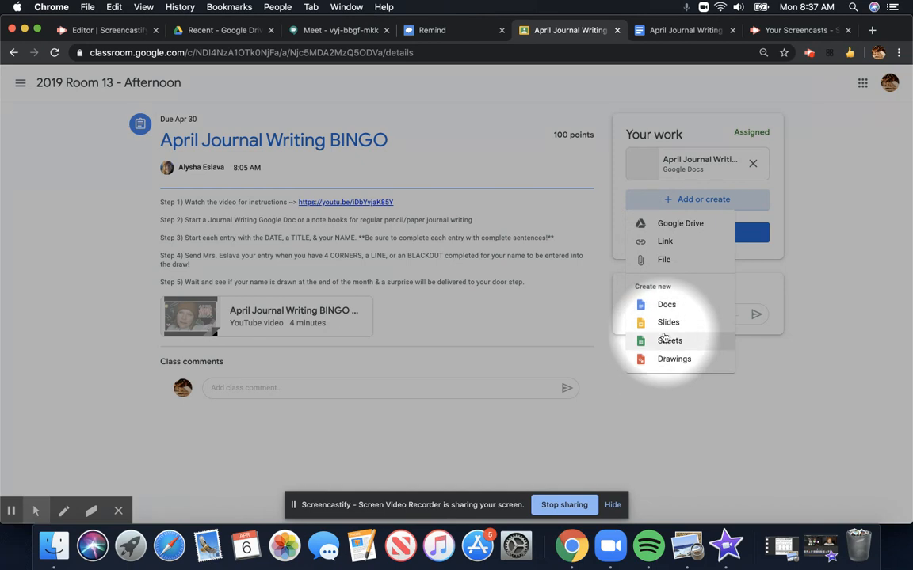
mouse_move(667, 308)
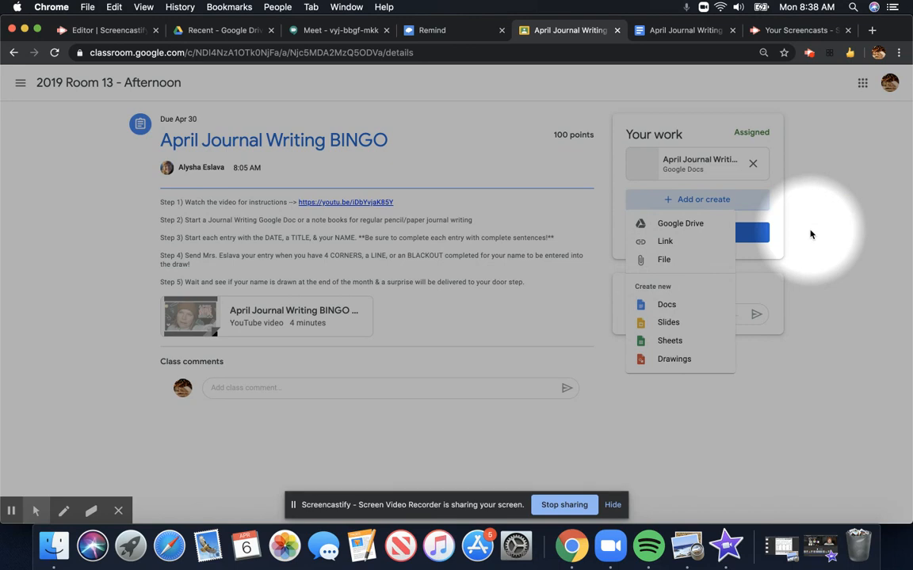
left_click(696, 199)
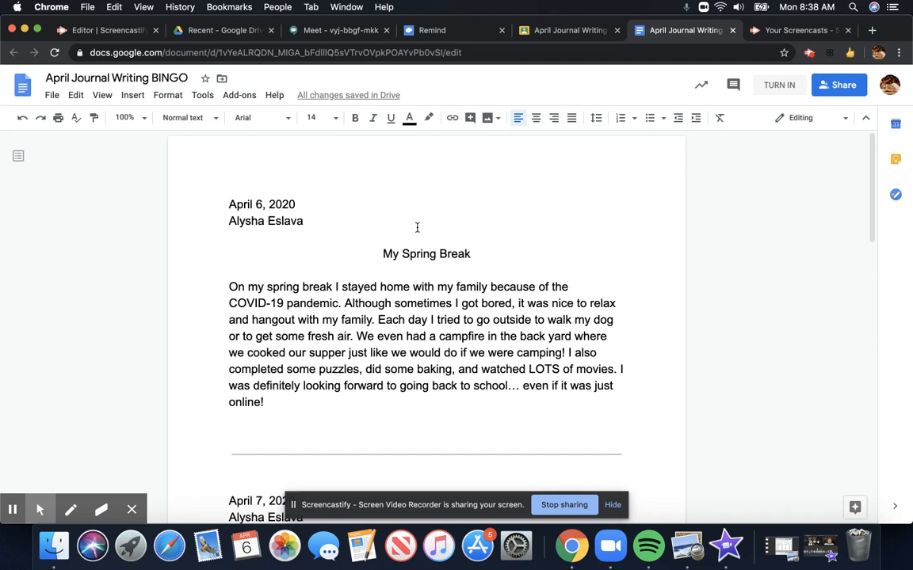
- Scroll the journal doc down to the end of the April 8 Sibling Day entry
scroll("down", 3)
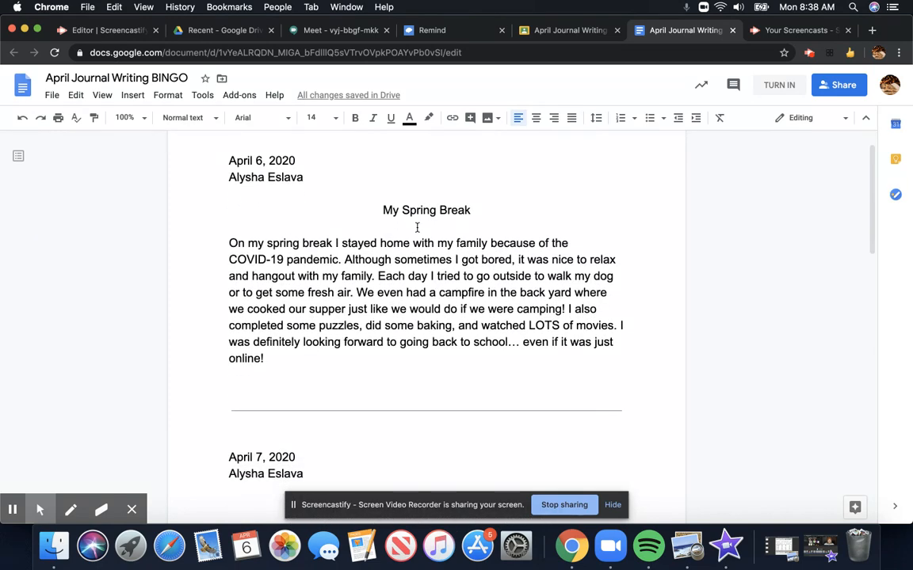
scroll("down", 3)
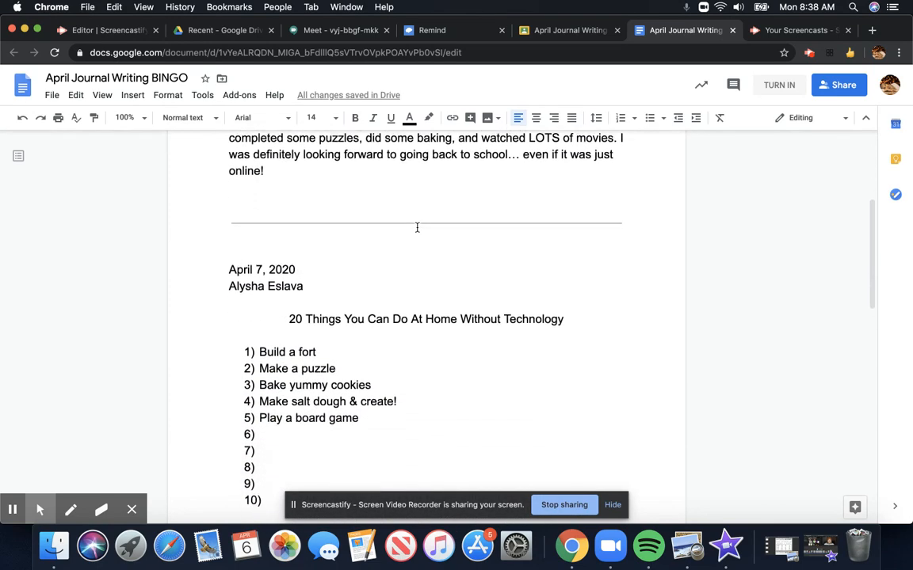
scroll("down", 3)
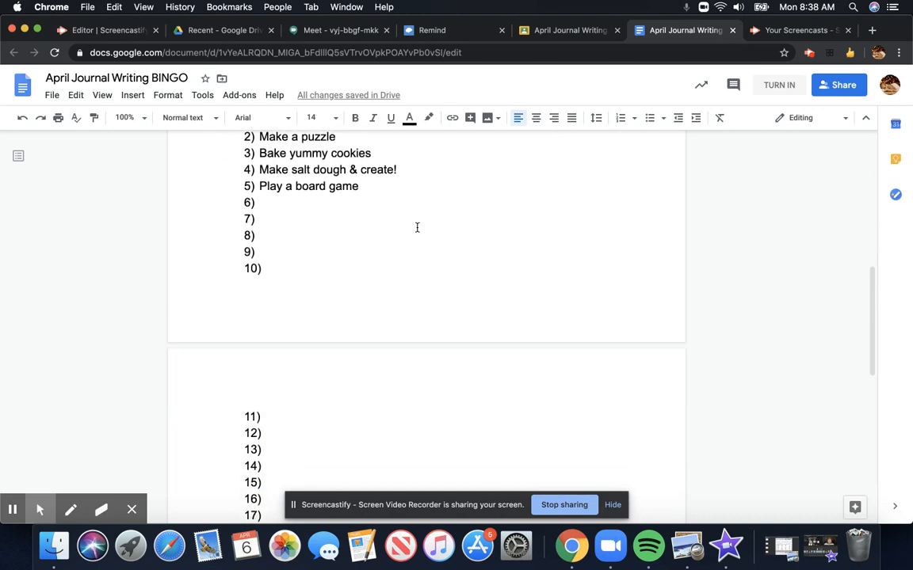
scroll("down", 3)
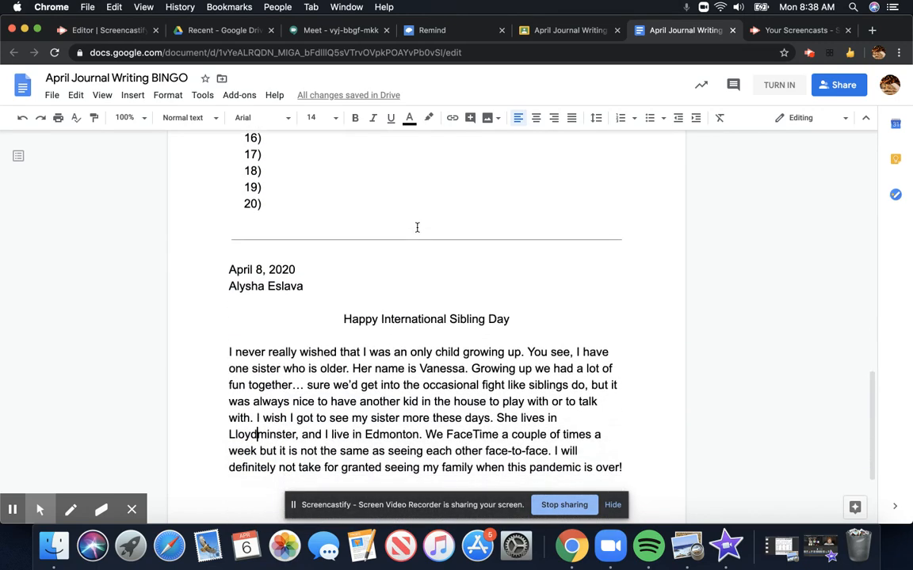
scroll("down", 3)
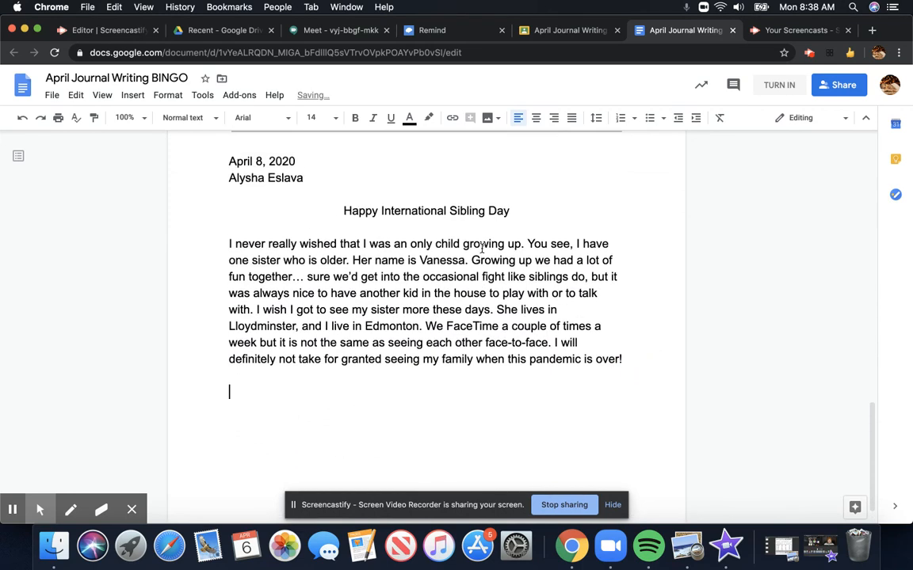
type("April 9")
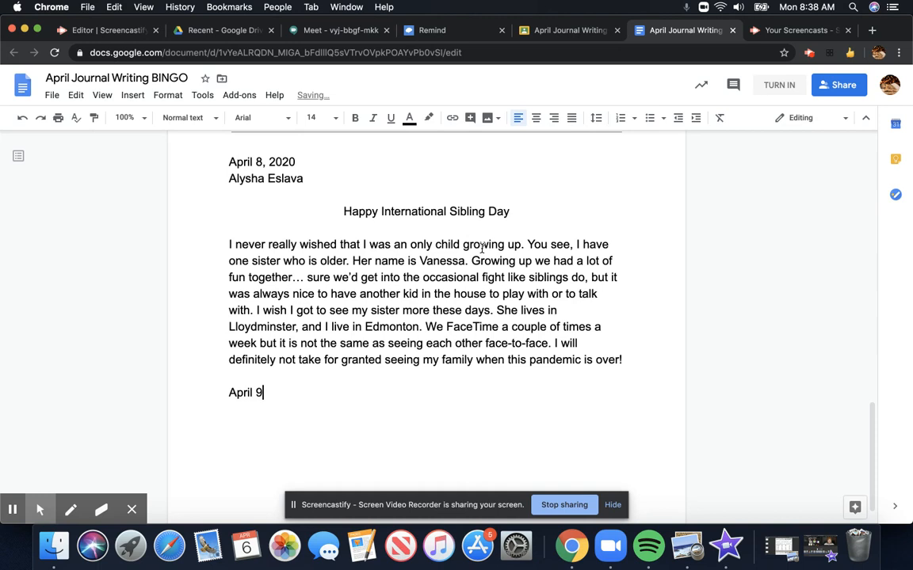
type(", 2020")
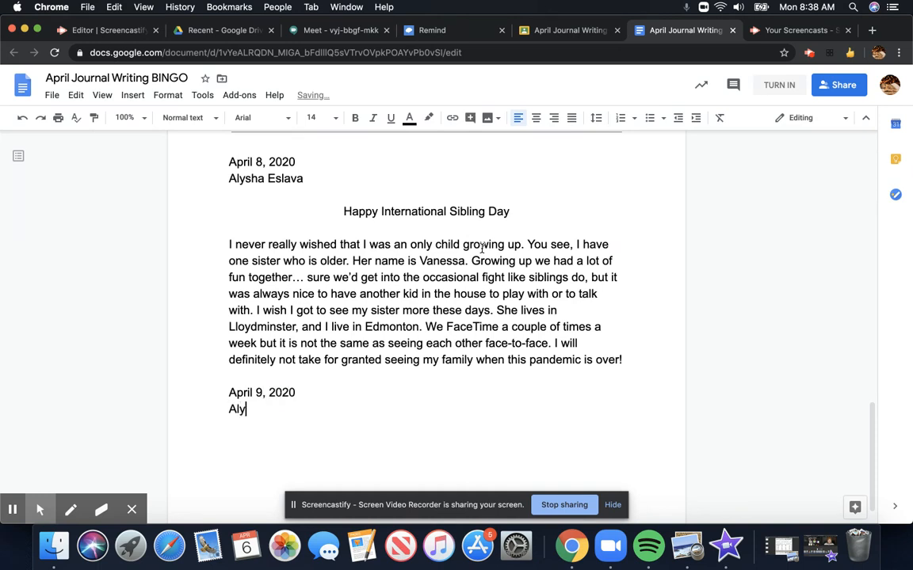
type("sha Esla")
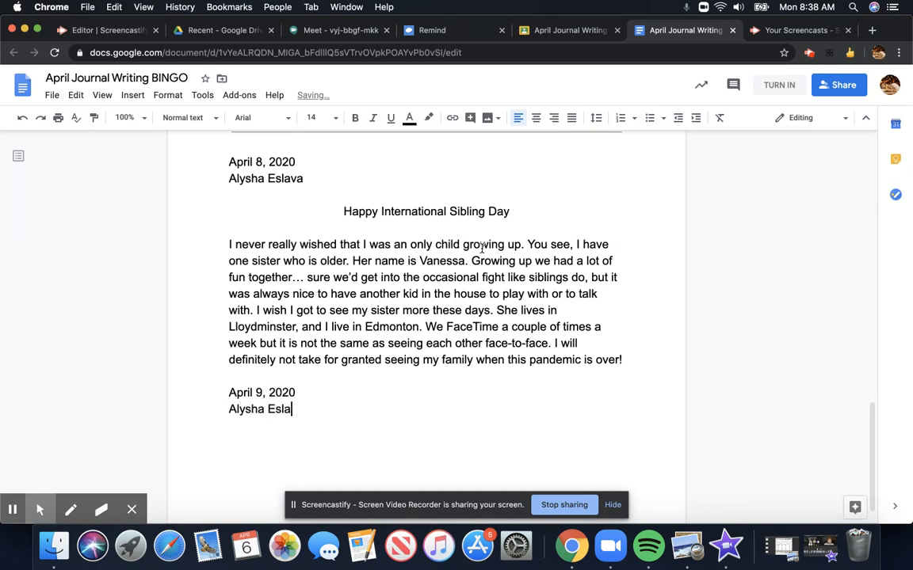
type("va")
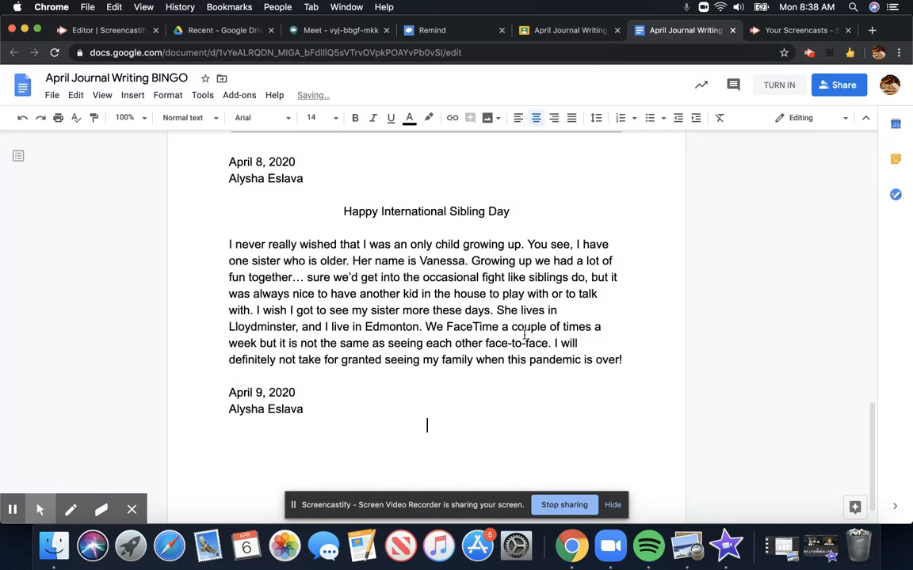
type("Journal")
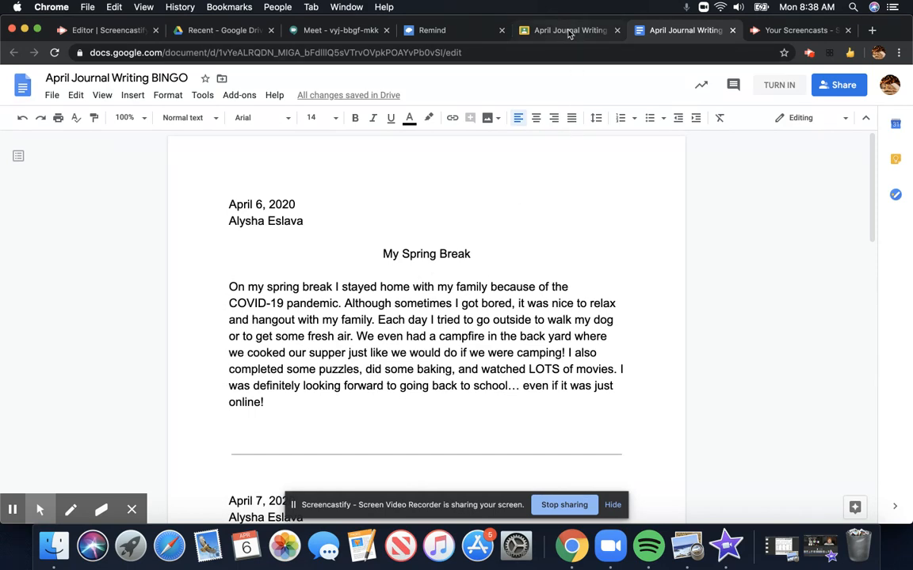
- Return to the Classroom assignment tab and start turning in the assignment
left_click(570, 30)
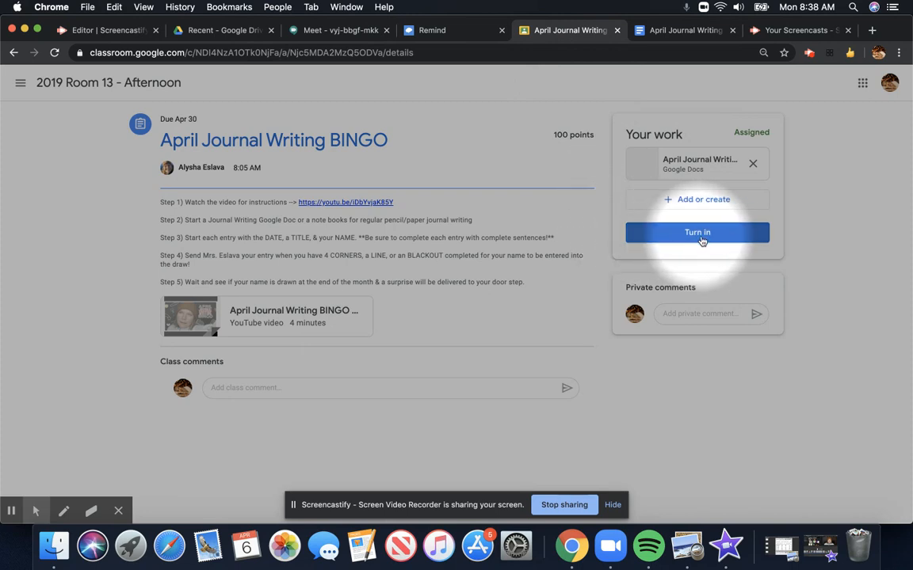
mouse_move(768, 239)
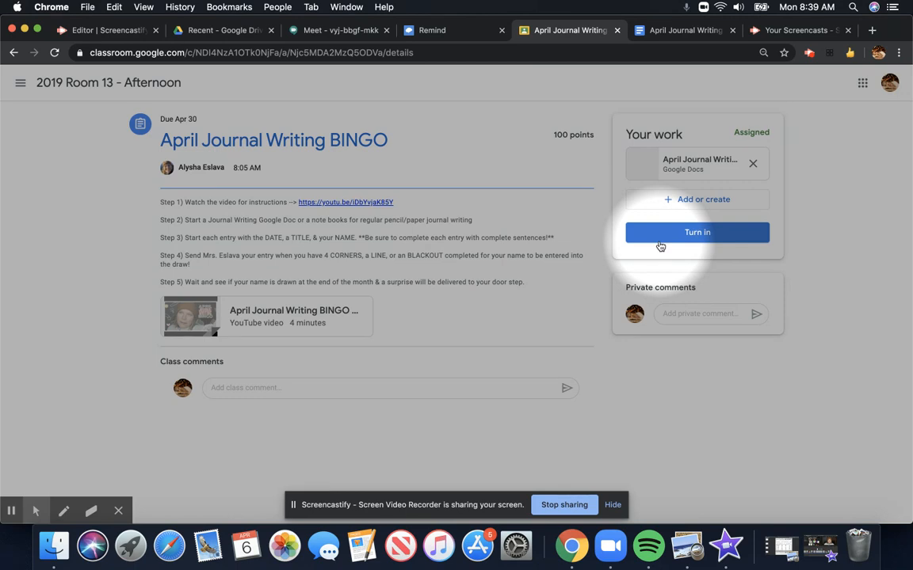
left_click(697, 232)
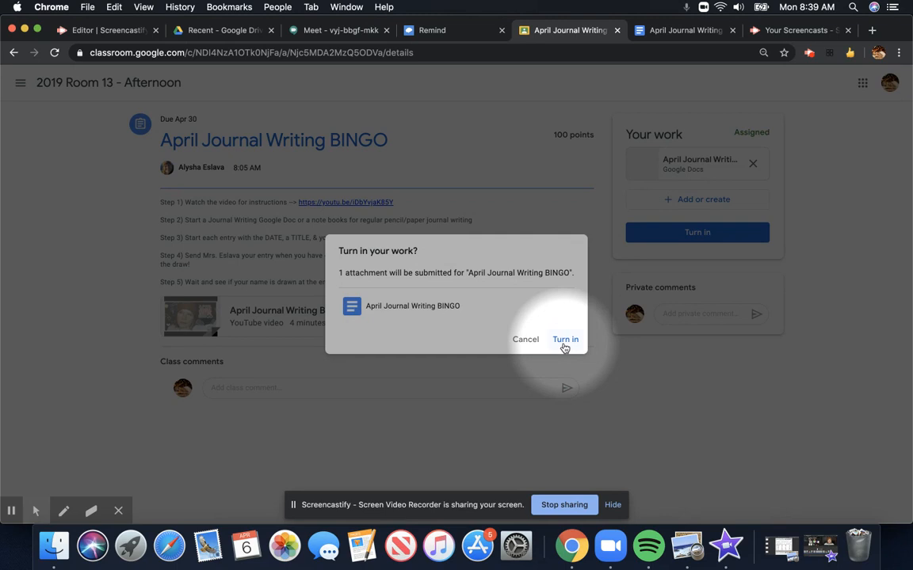
- Confirm turning in the assignment with its attached journal Google Doc
left_click(565, 339)
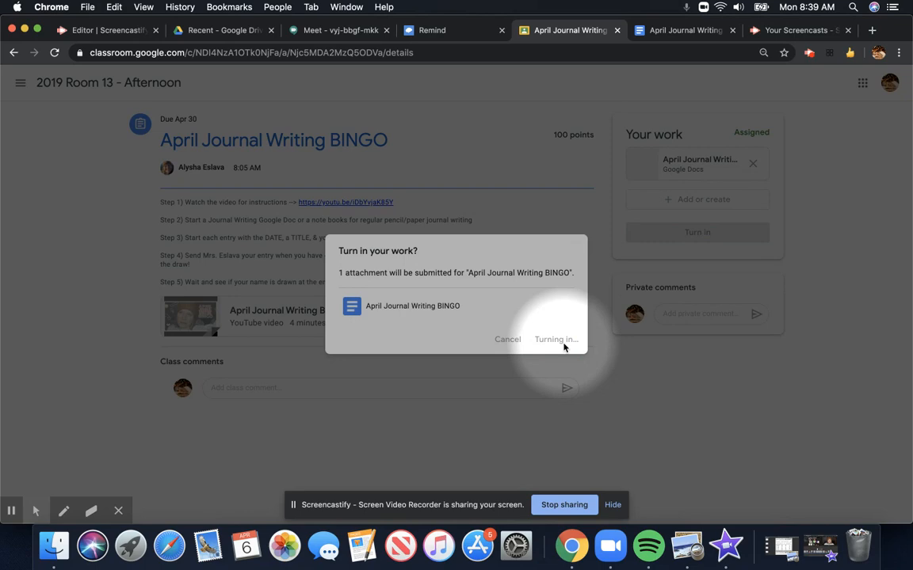
left_click(555, 339)
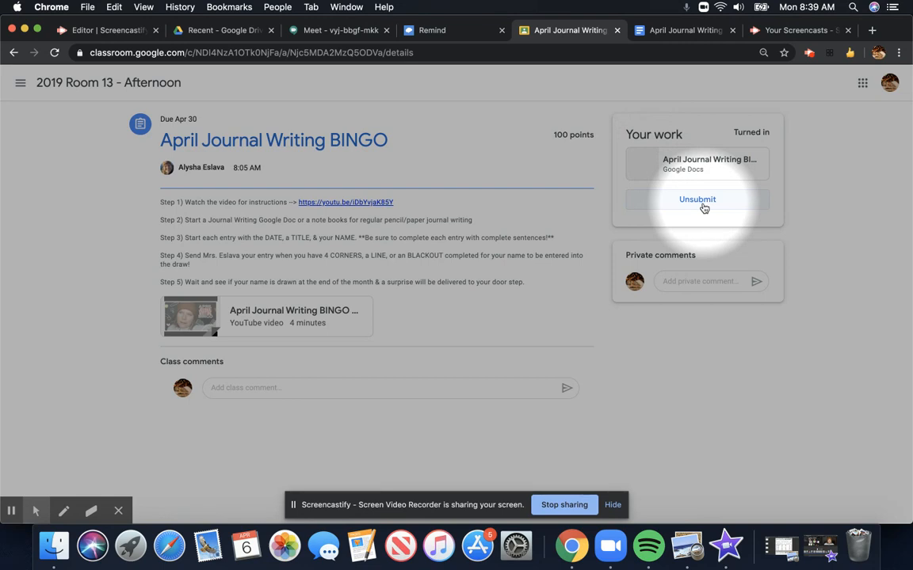
- Unsubmit the assignment back to Assigned and show the Add or create options
left_click(696, 199)
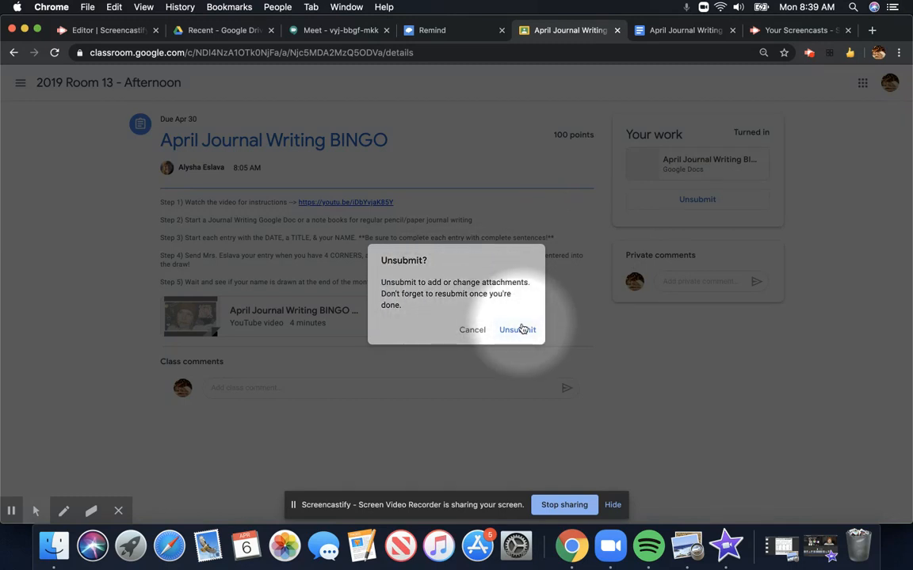
left_click(517, 329)
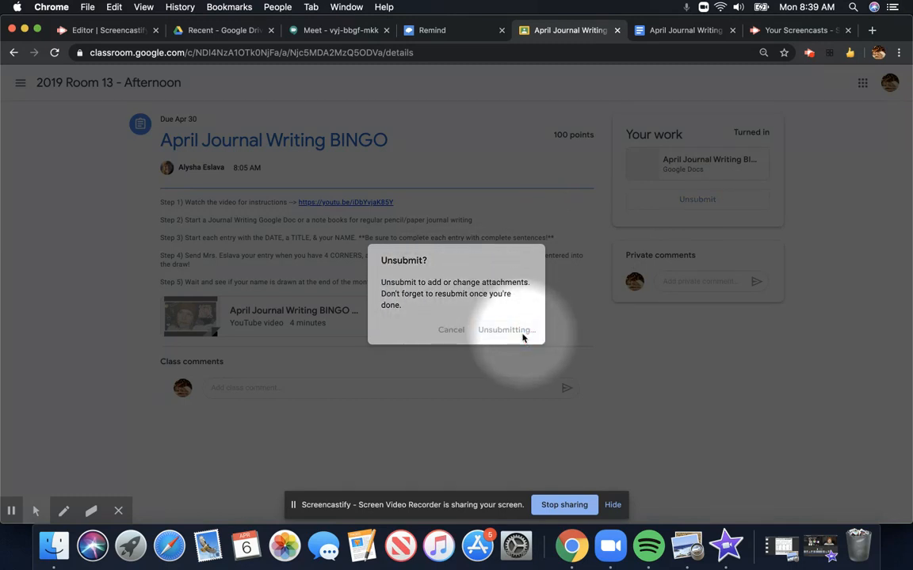
left_click(505, 329)
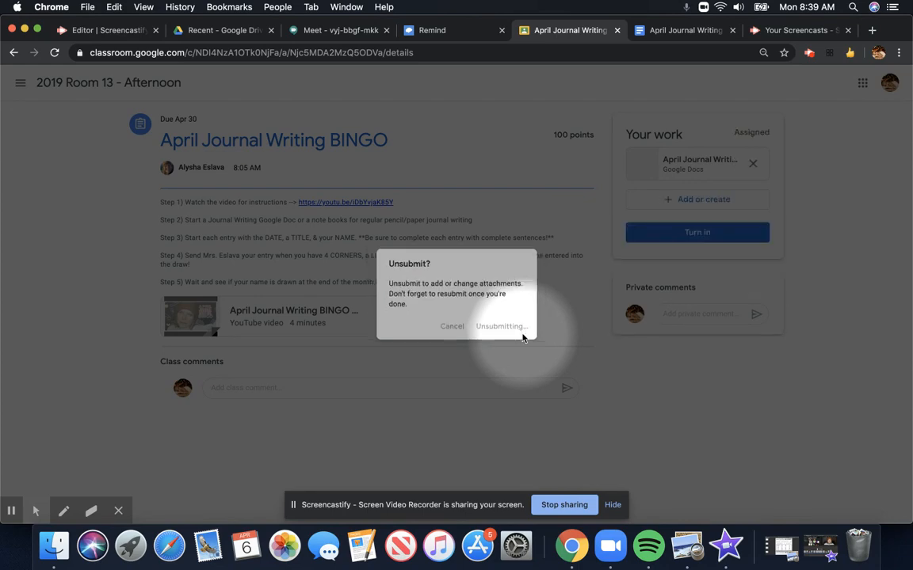
left_click(501, 326)
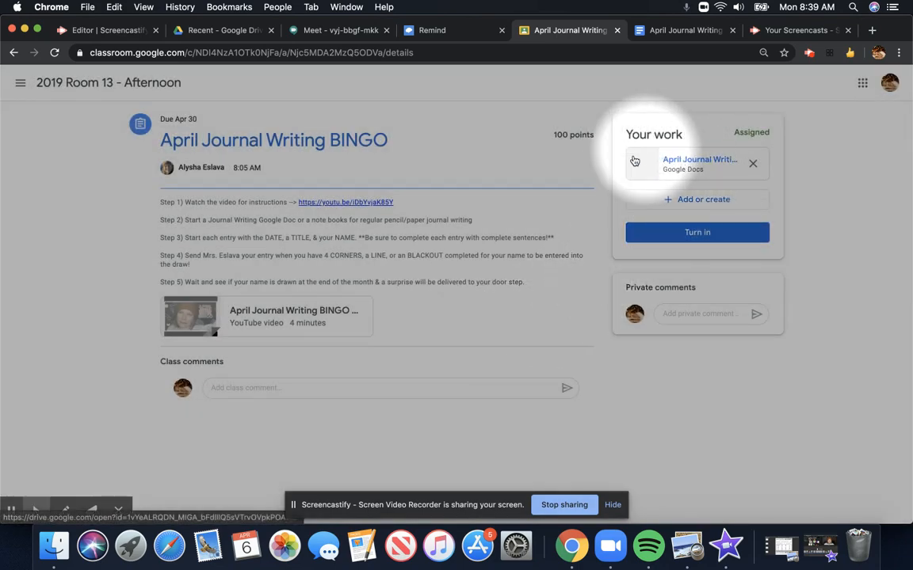
left_click(702, 199)
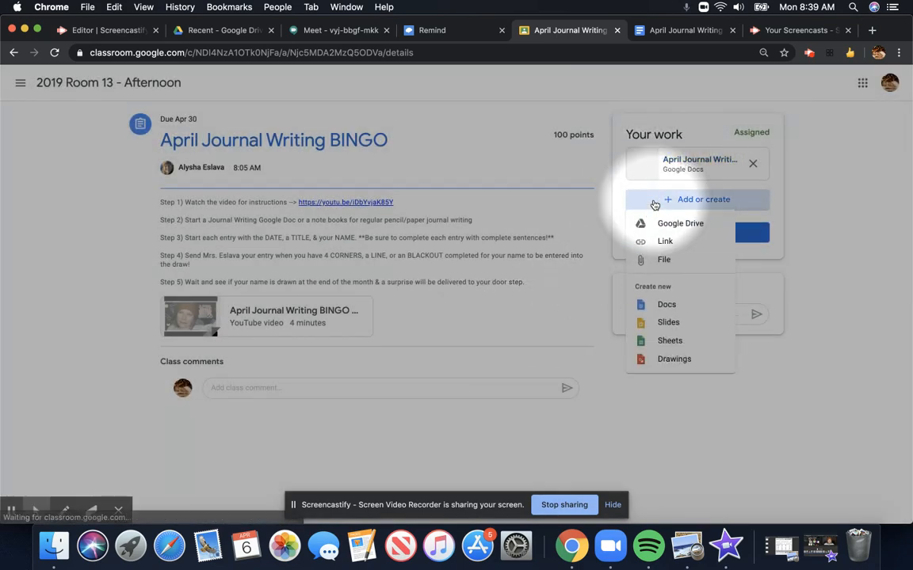